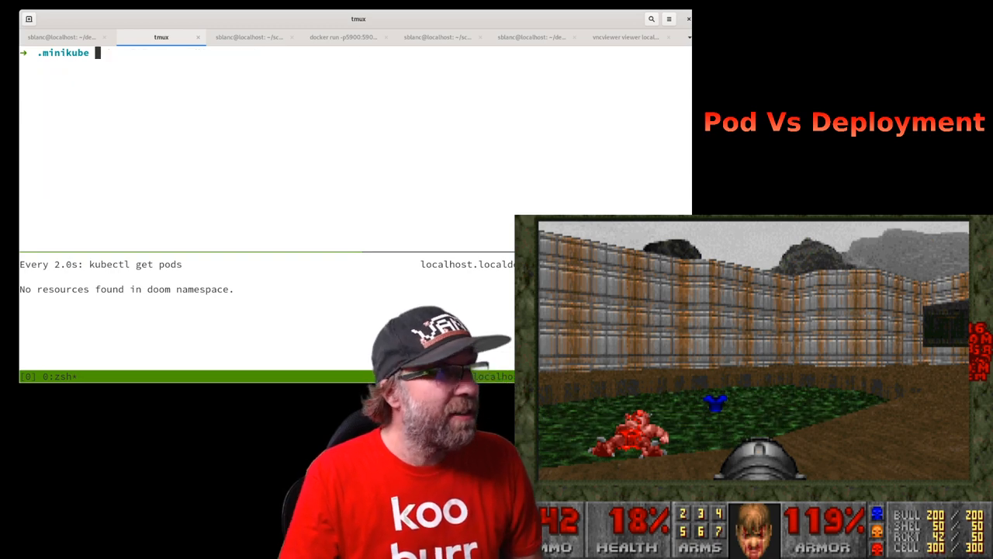
pyautogui.write('clear')
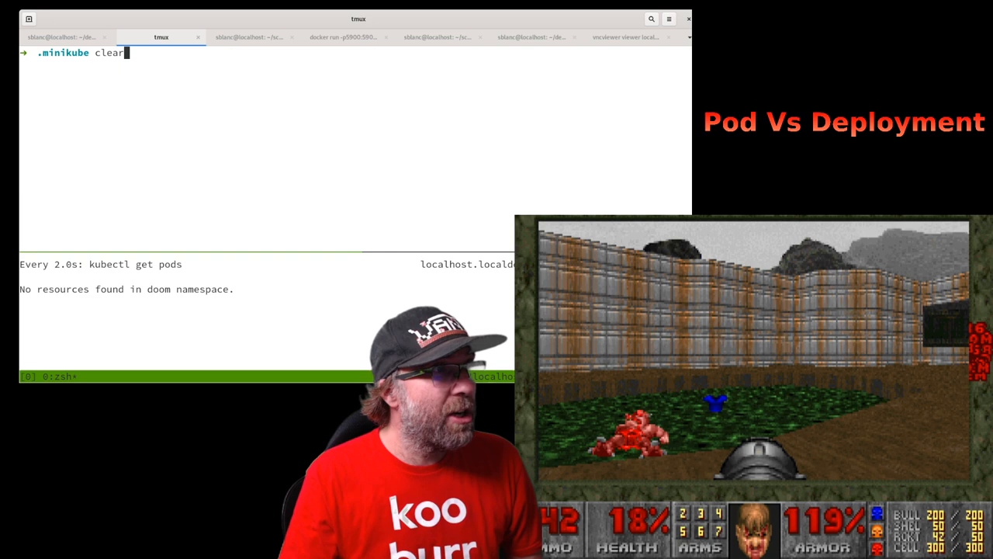
pyautogui.write('cat <<EOF | kubectl apply -f -')
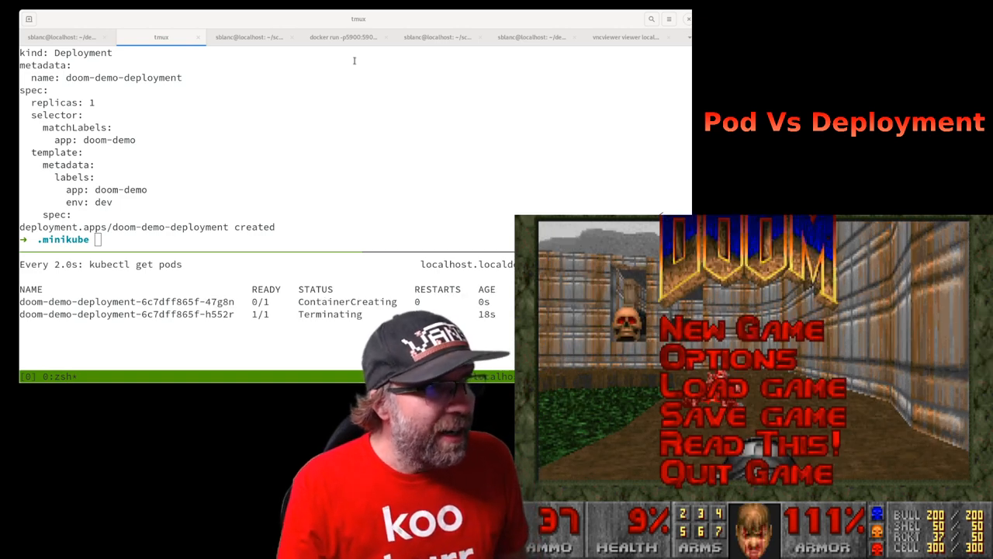
pyautogui.write('ku')
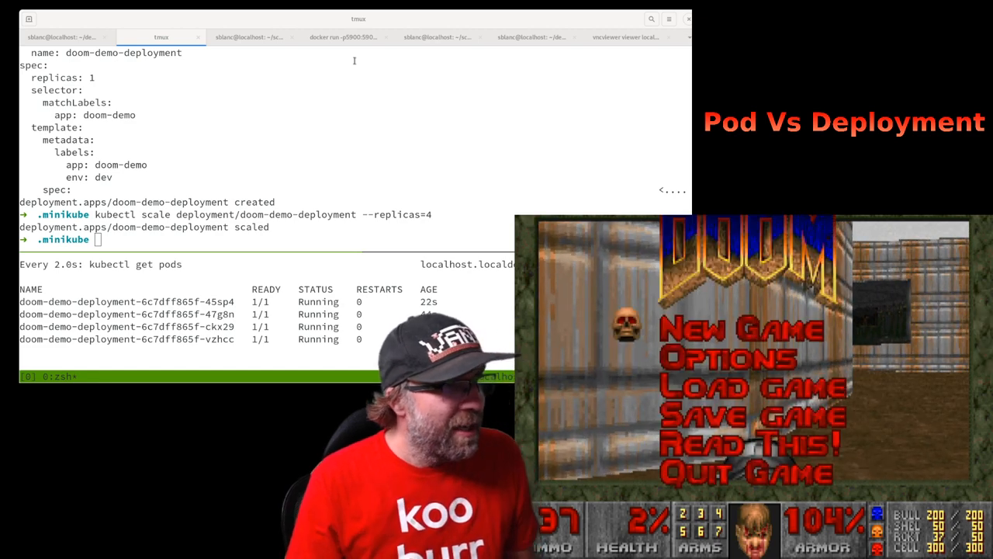
pyautogui.write('kubec')
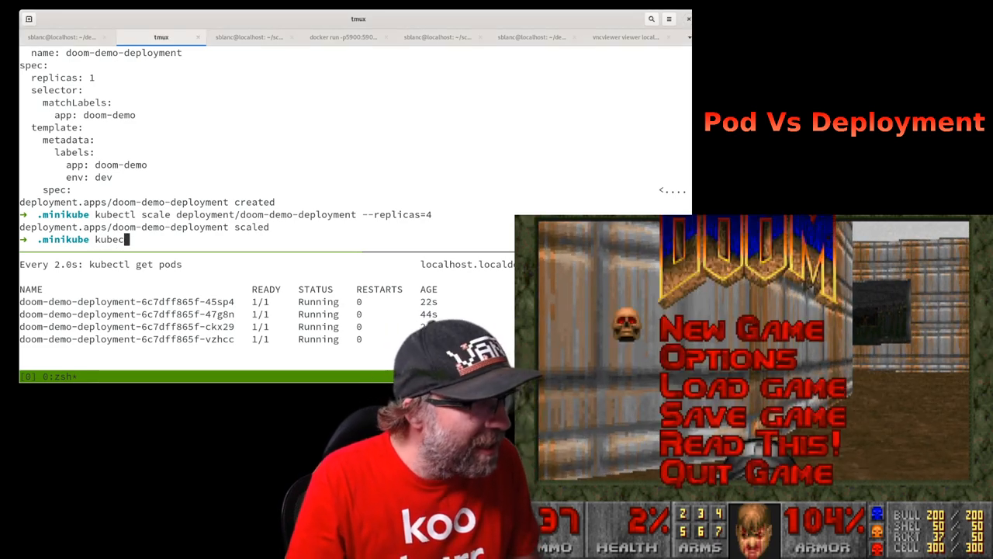